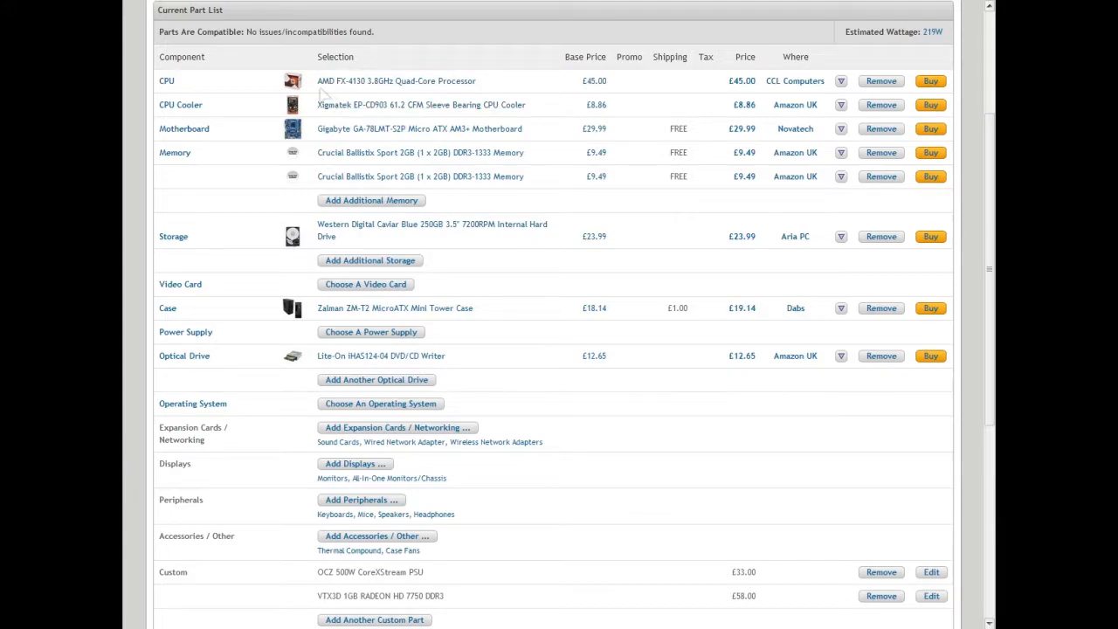
pyautogui.moveTo(396, 81)
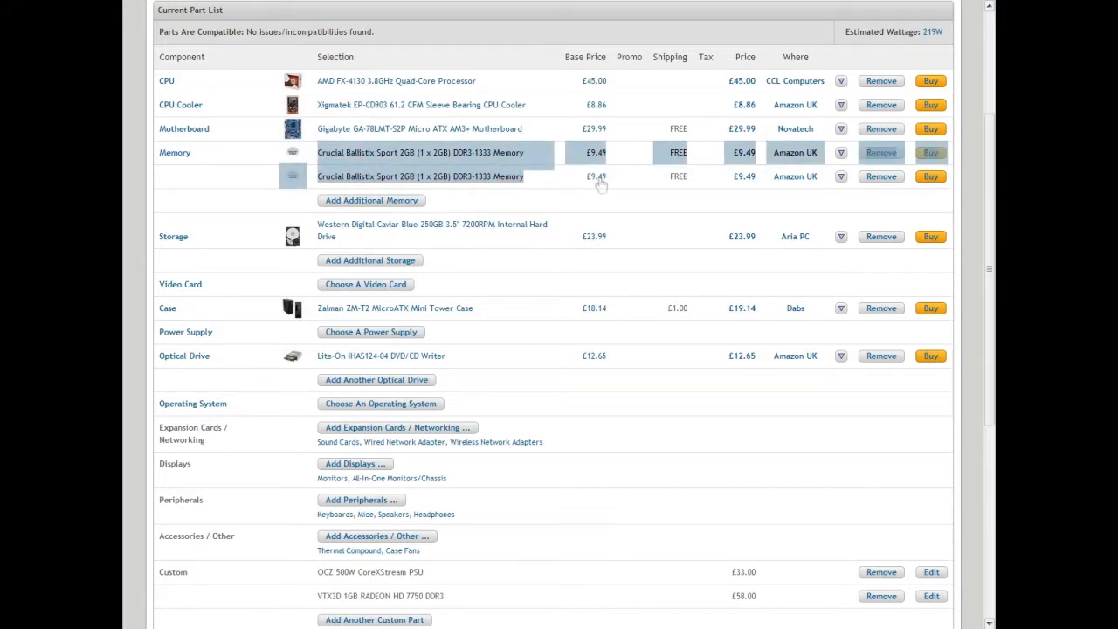
pyautogui.moveTo(765, 166)
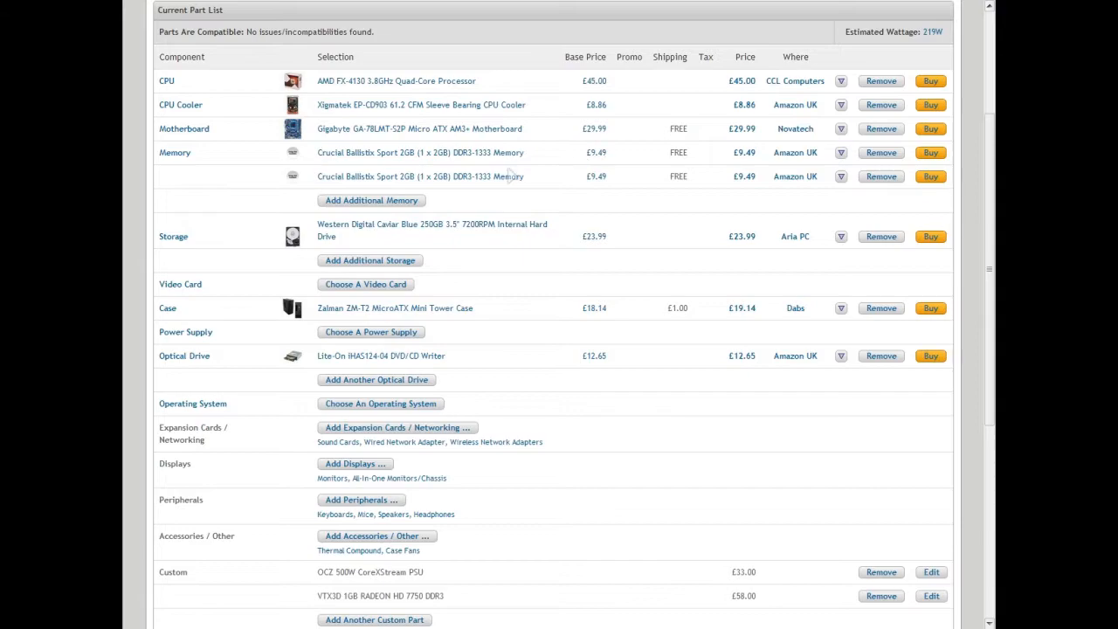
pyautogui.moveTo(365, 164)
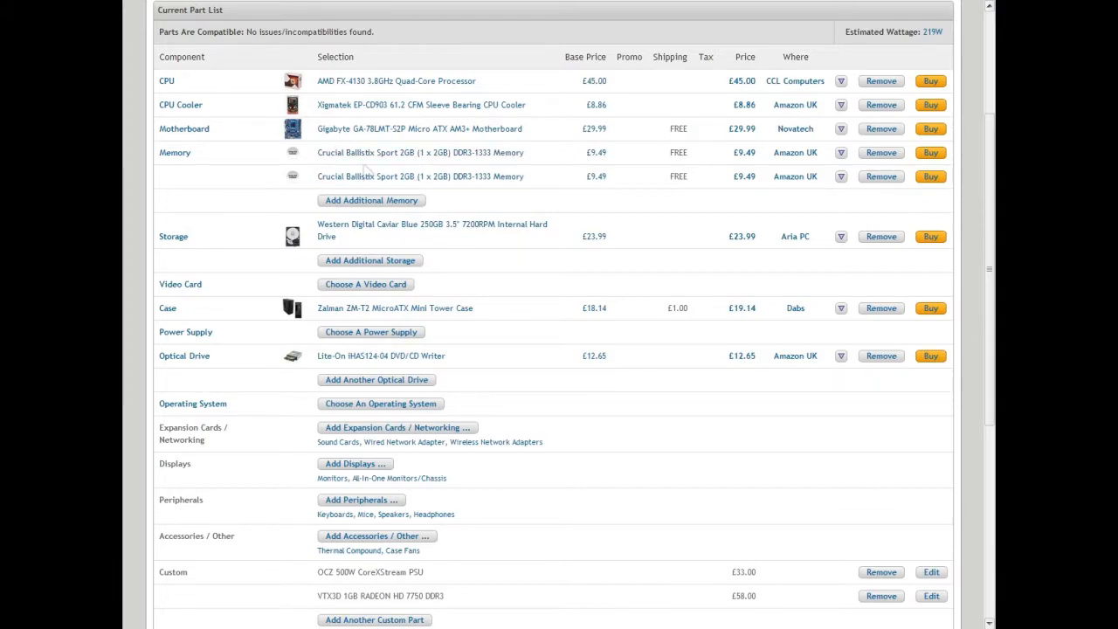
pyautogui.moveTo(421, 156)
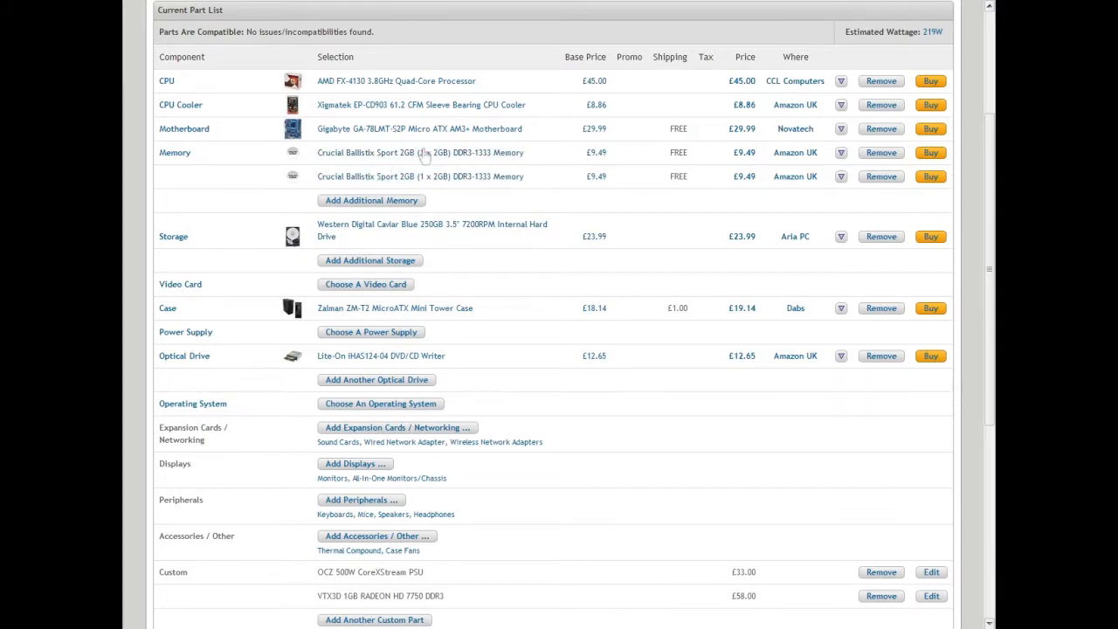
pyautogui.moveTo(593, 153)
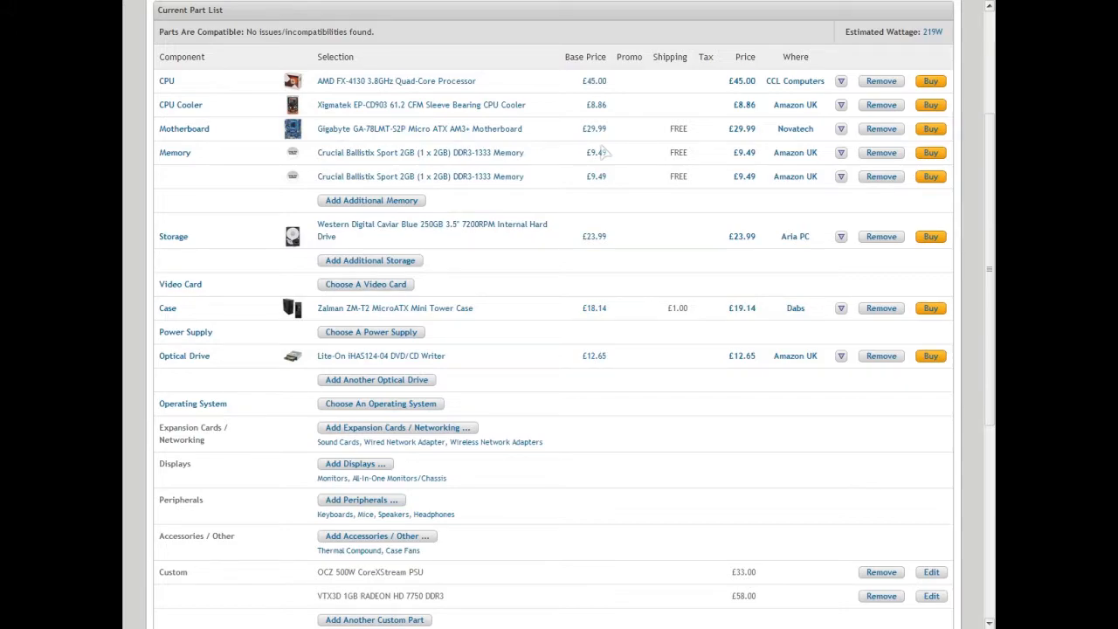
pyautogui.moveTo(762, 164)
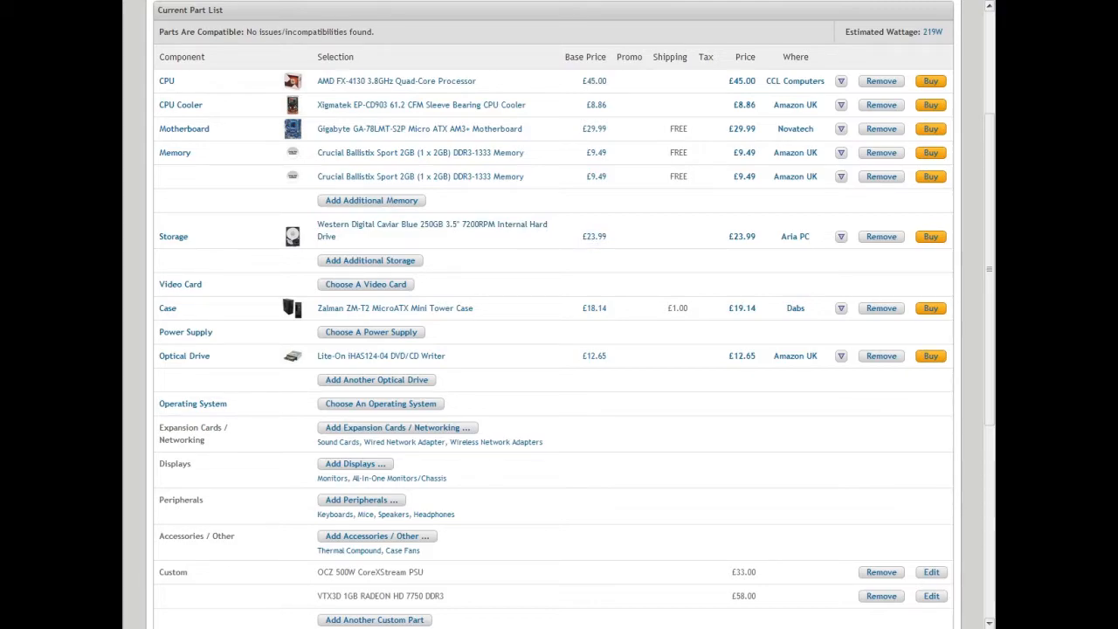
pyautogui.moveTo(627, 348)
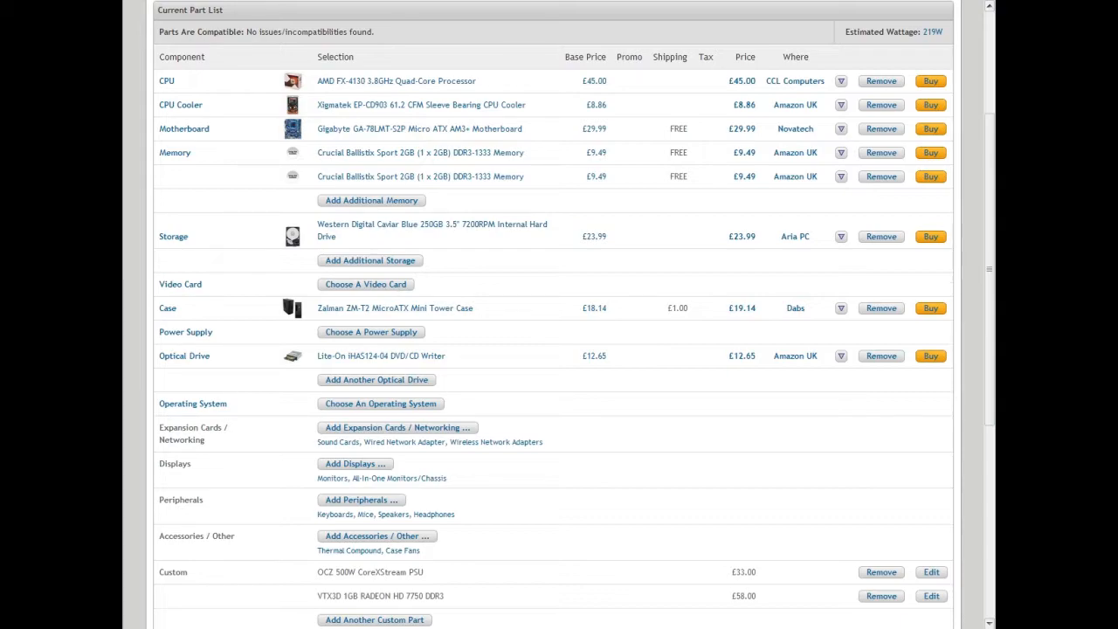
pyautogui.moveTo(594, 301)
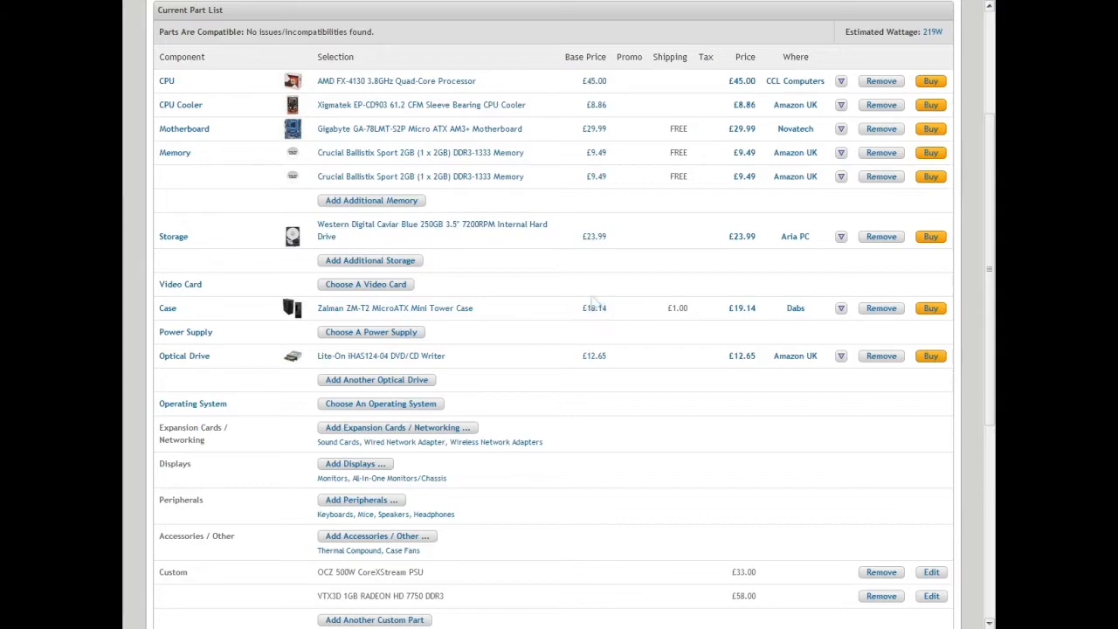
pyautogui.moveTo(716, 316)
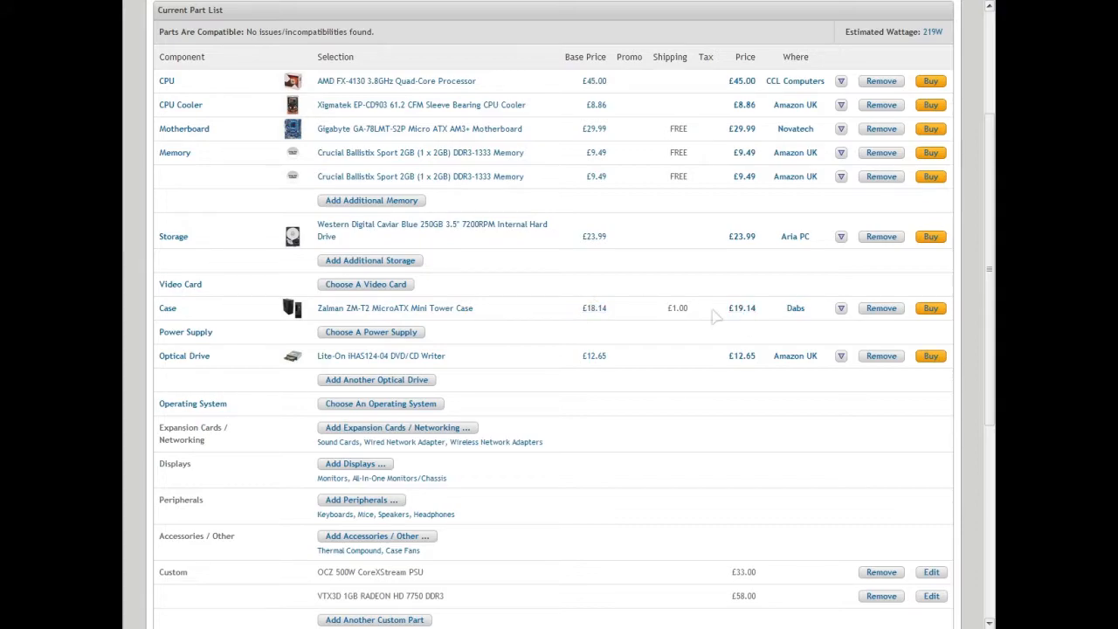
pyautogui.moveTo(605, 334)
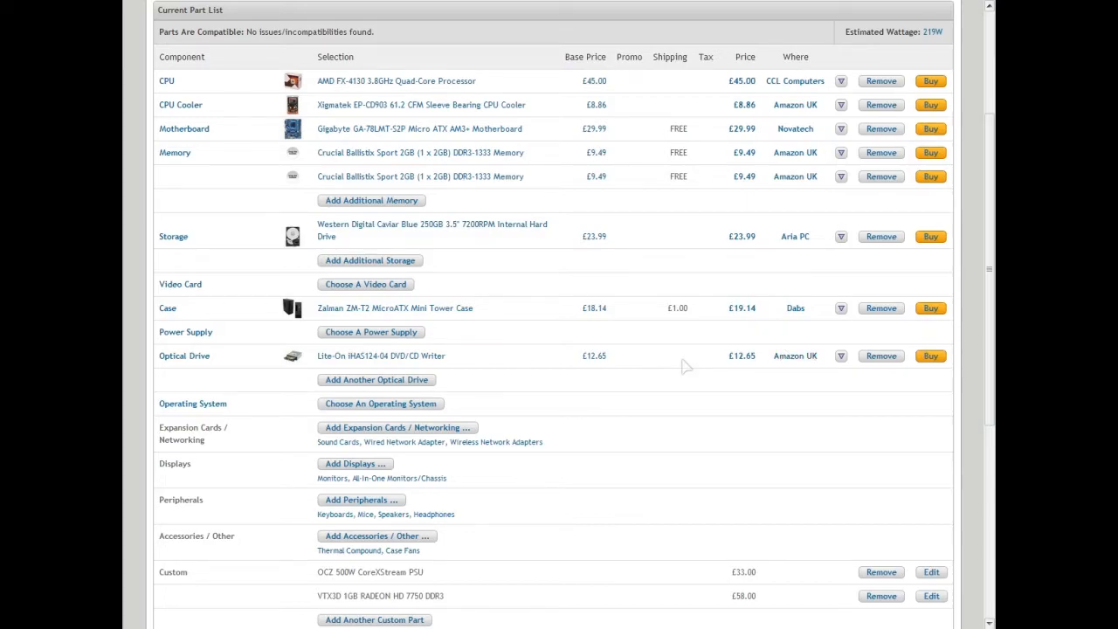
pyautogui.scroll(-3)
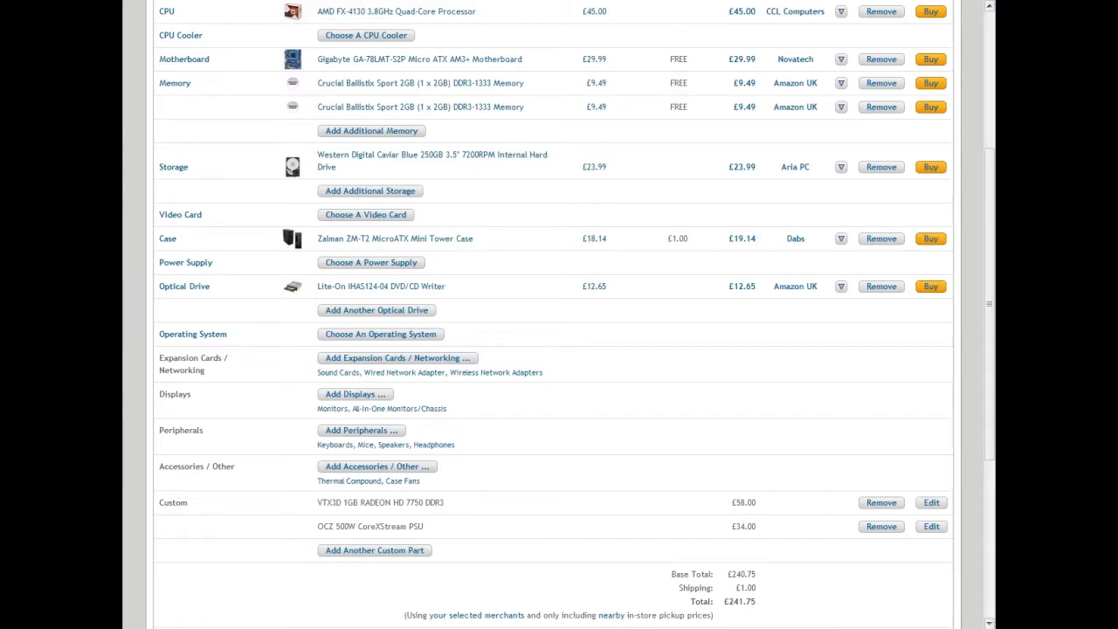
pyautogui.moveTo(358, 373)
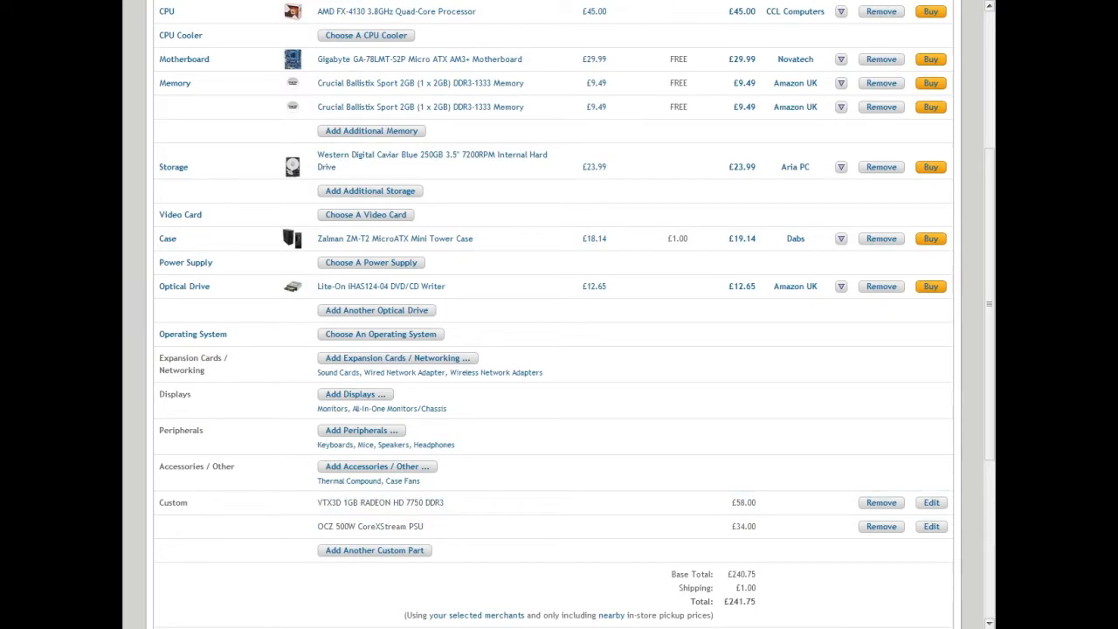
pyautogui.moveTo(492, 302)
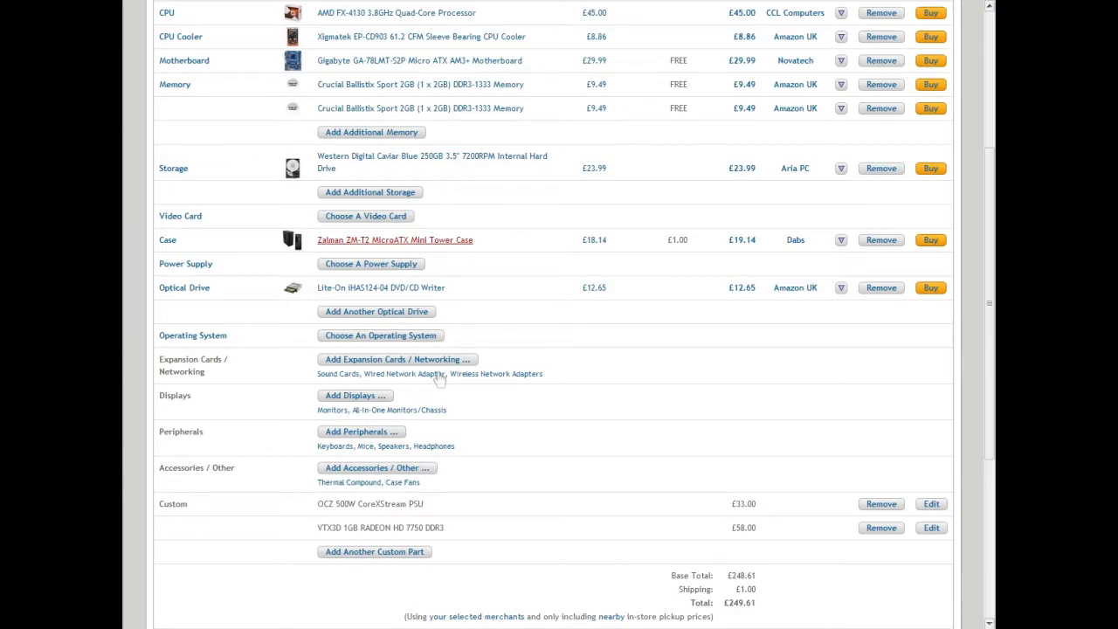
pyautogui.moveTo(448, 335)
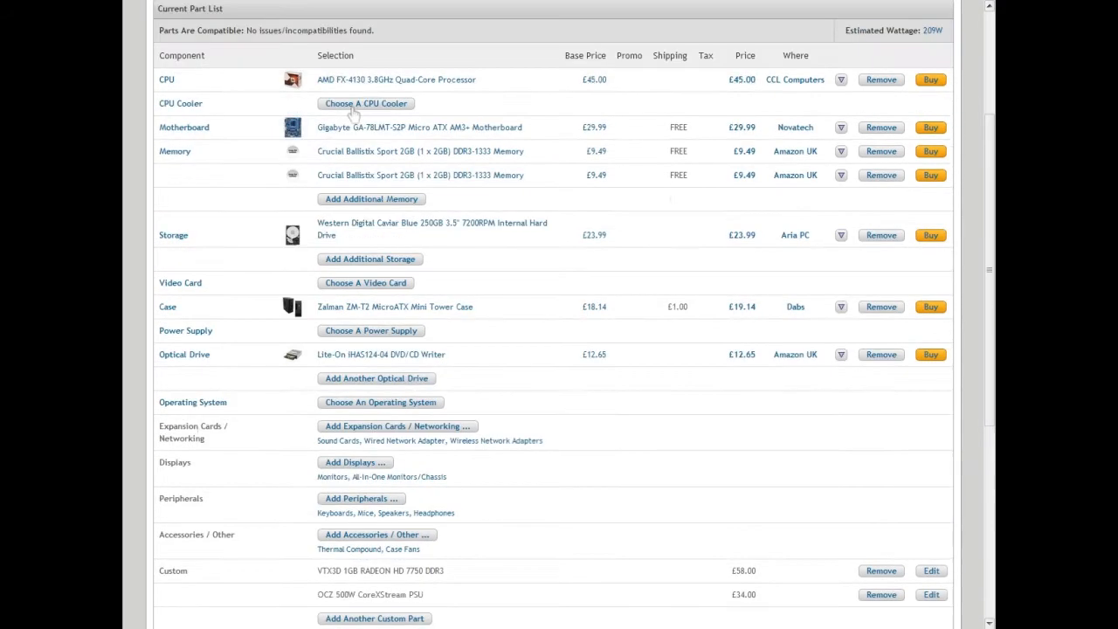
pyautogui.scroll(-3)
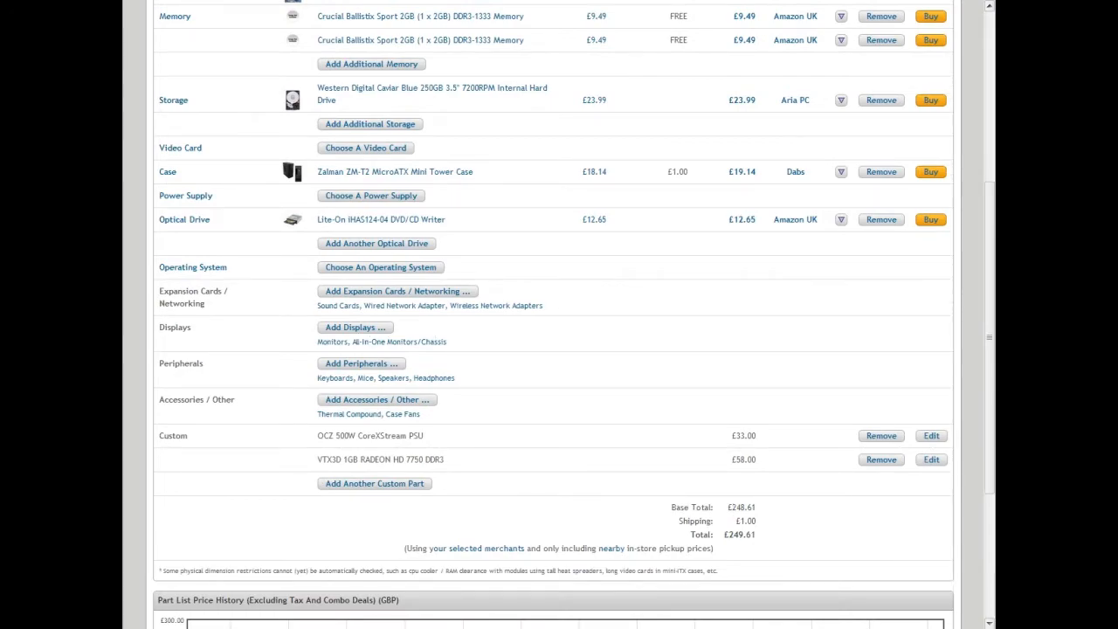
pyautogui.scroll(3)
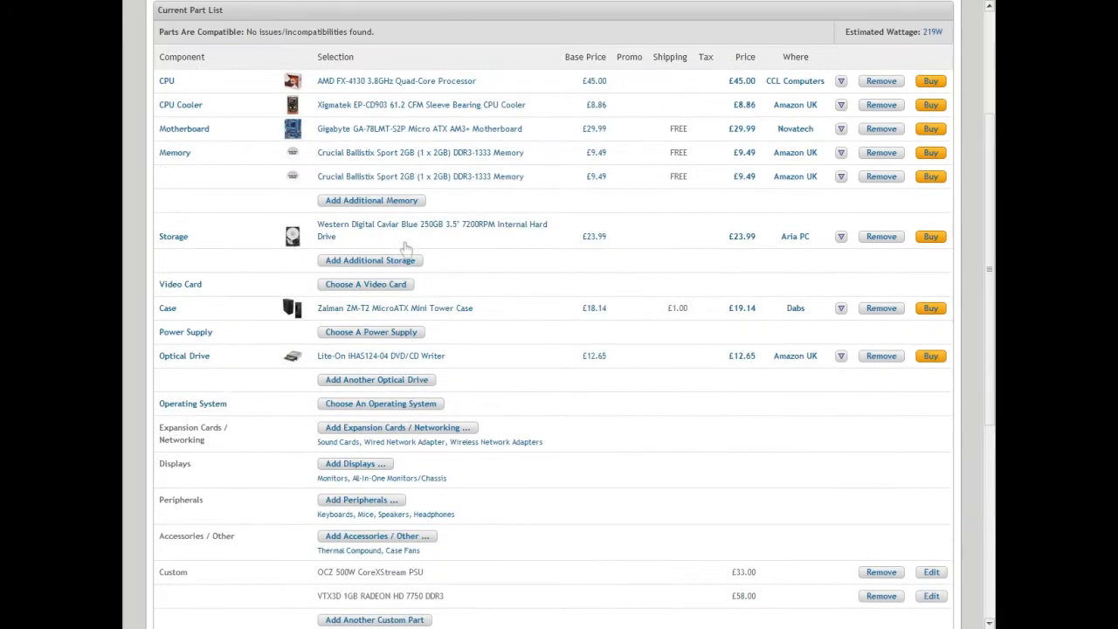
pyautogui.moveTo(574, 240)
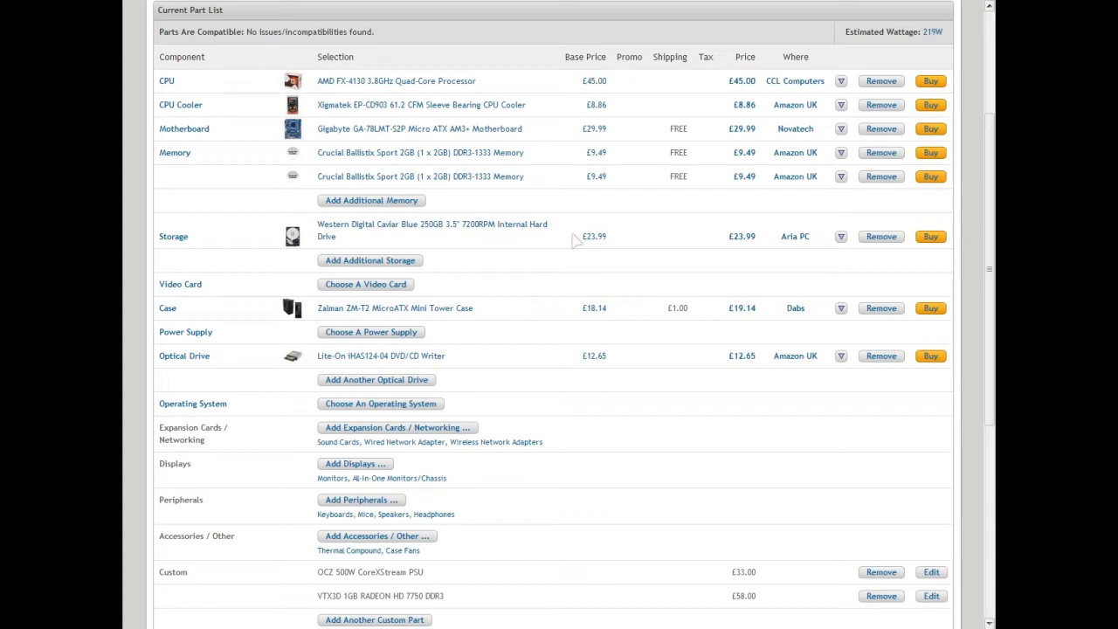
pyautogui.scroll(-3)
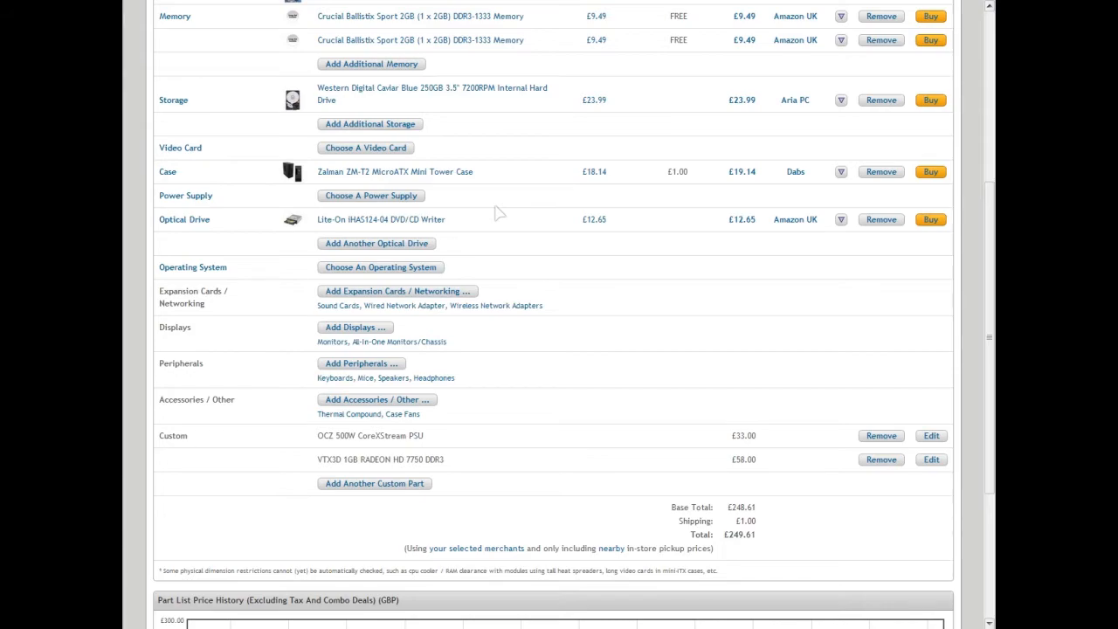
pyautogui.scroll(3)
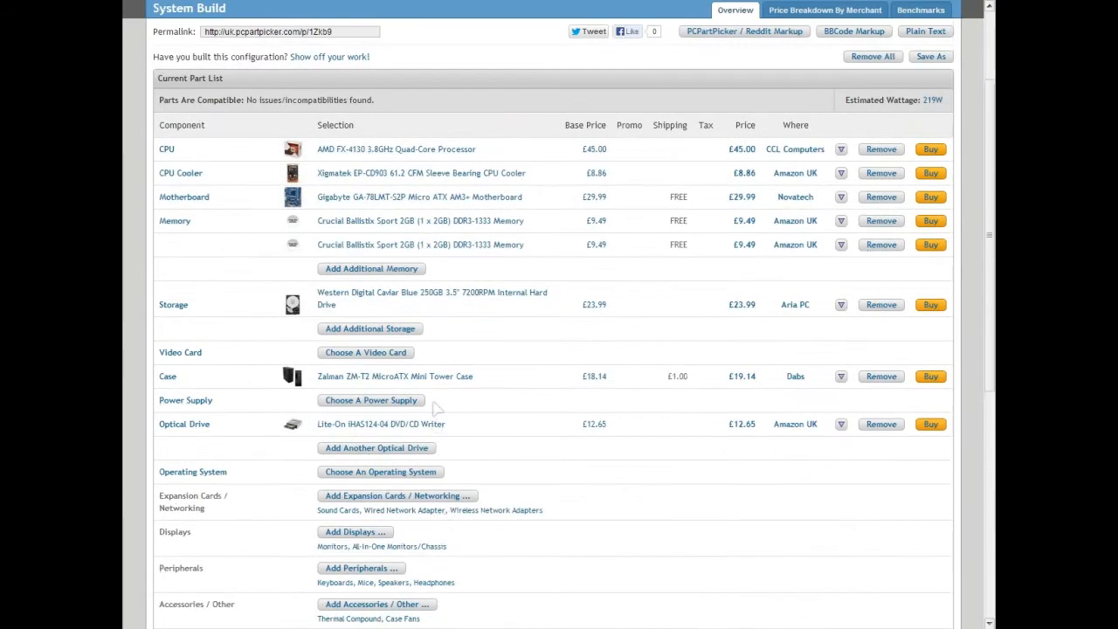
pyautogui.scroll(-3)
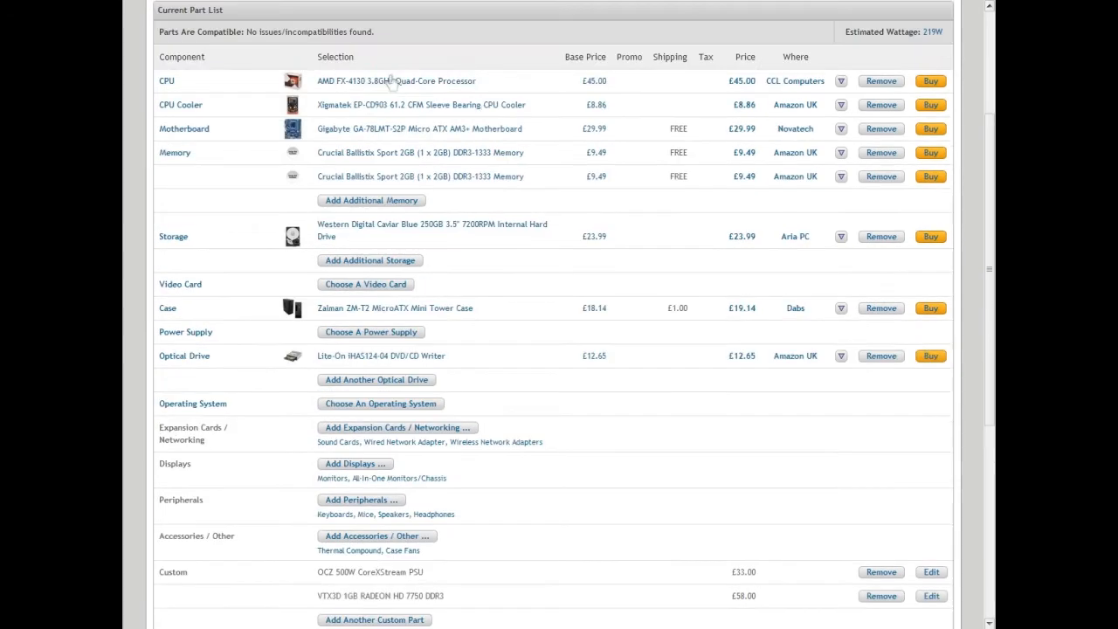
pyautogui.scroll(-3)
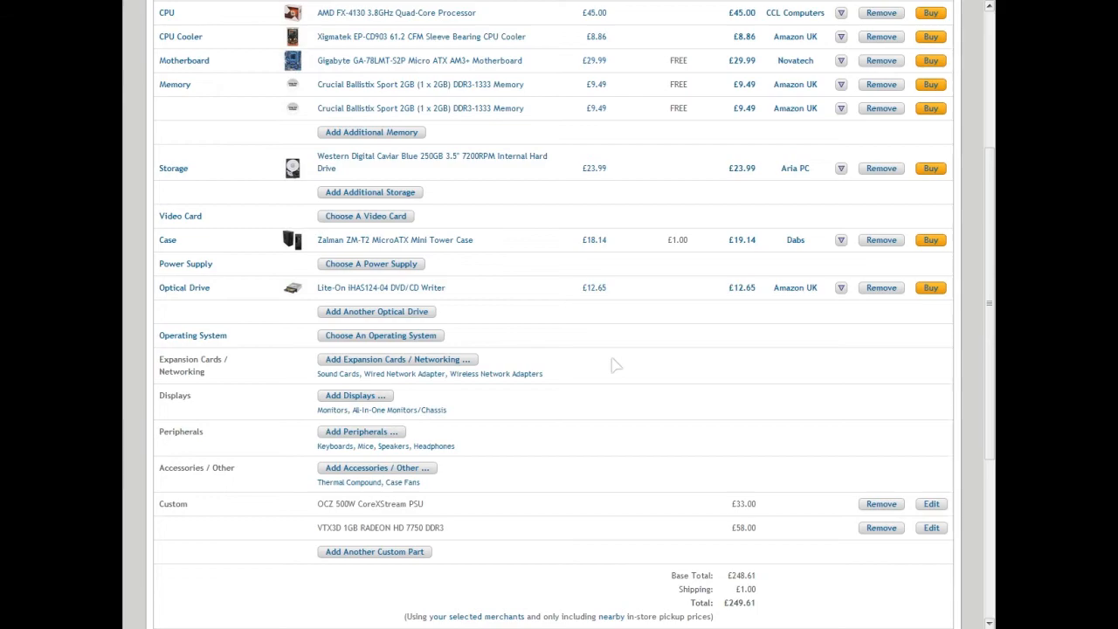
pyautogui.moveTo(510, 324)
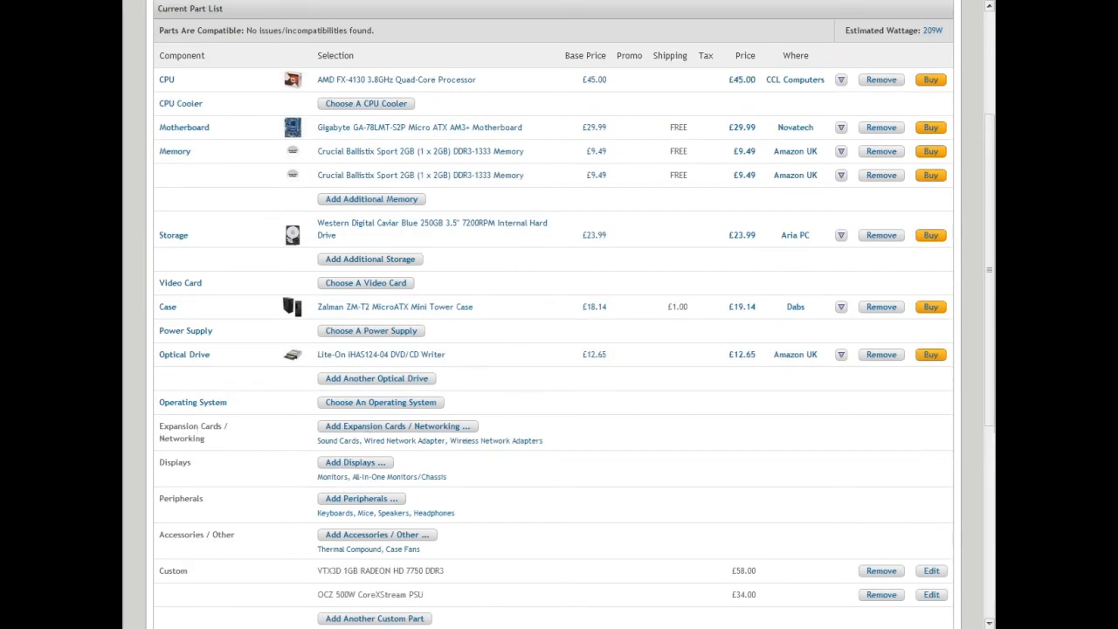
pyautogui.moveTo(629, 448)
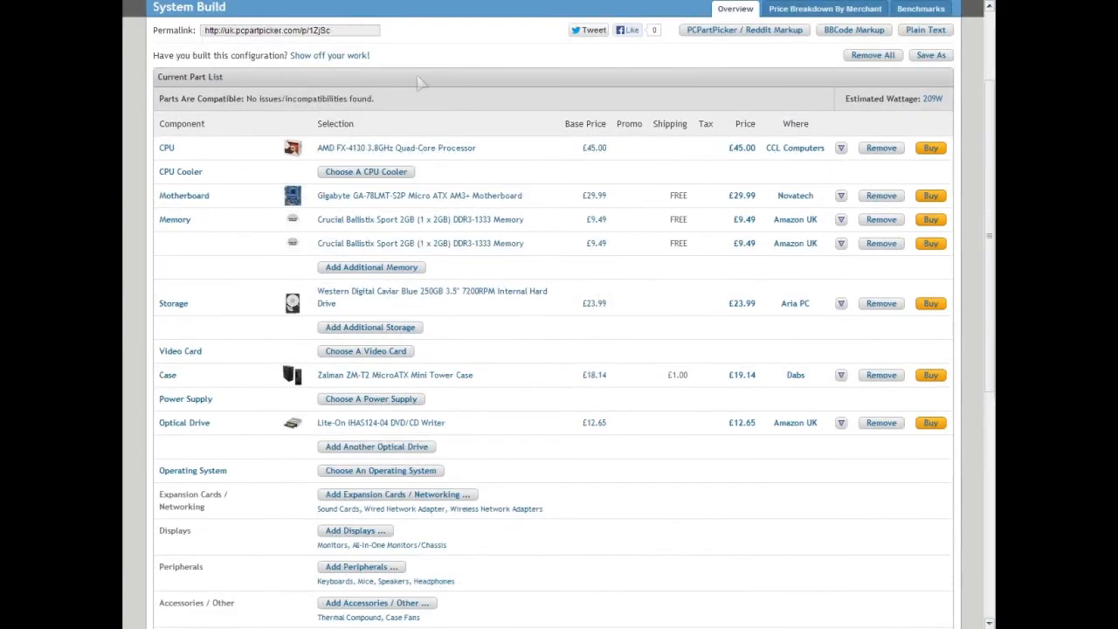
pyautogui.scroll(-3)
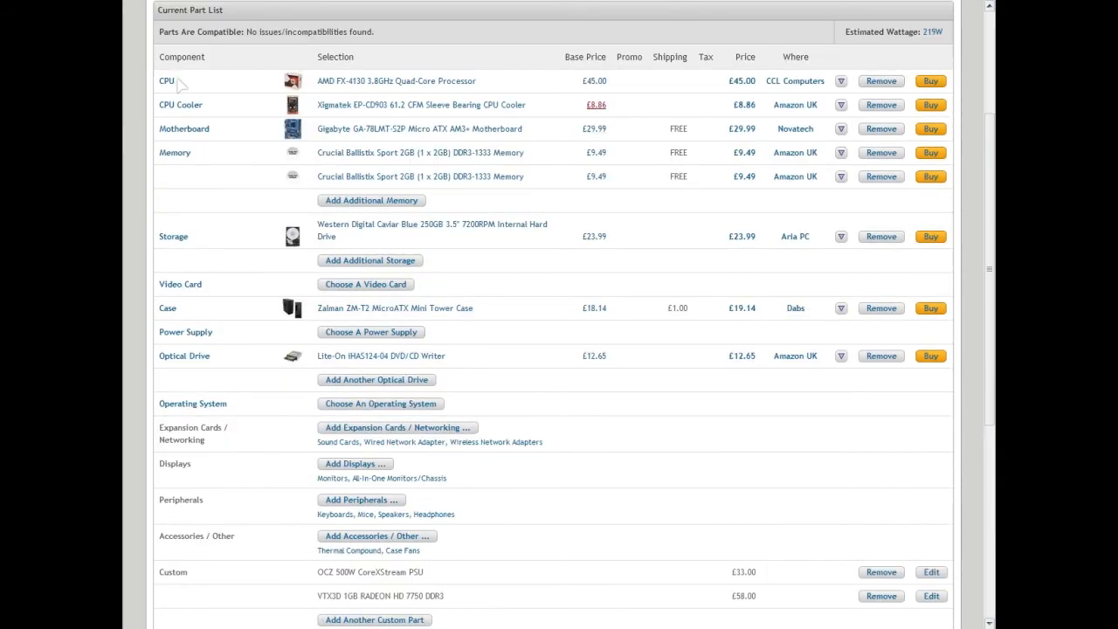